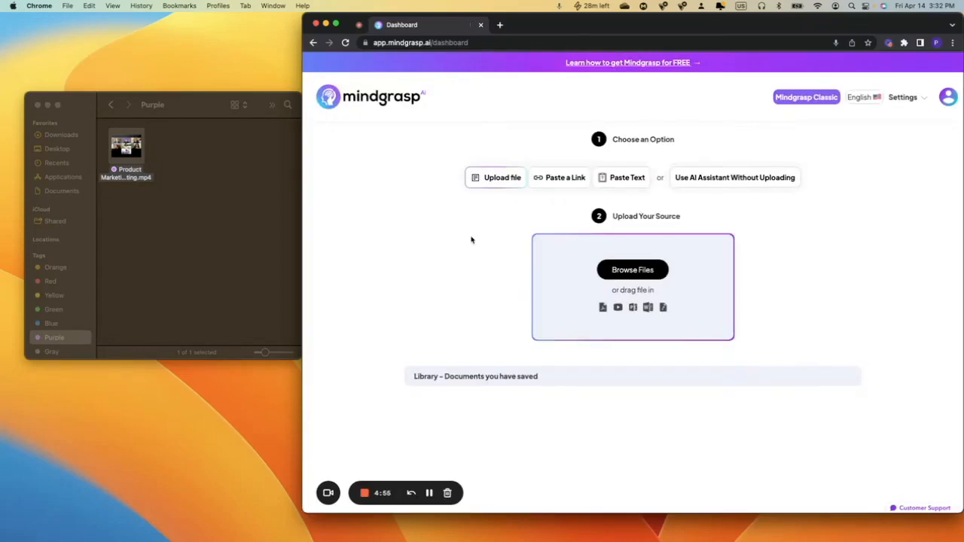
mouse_move(158, 164)
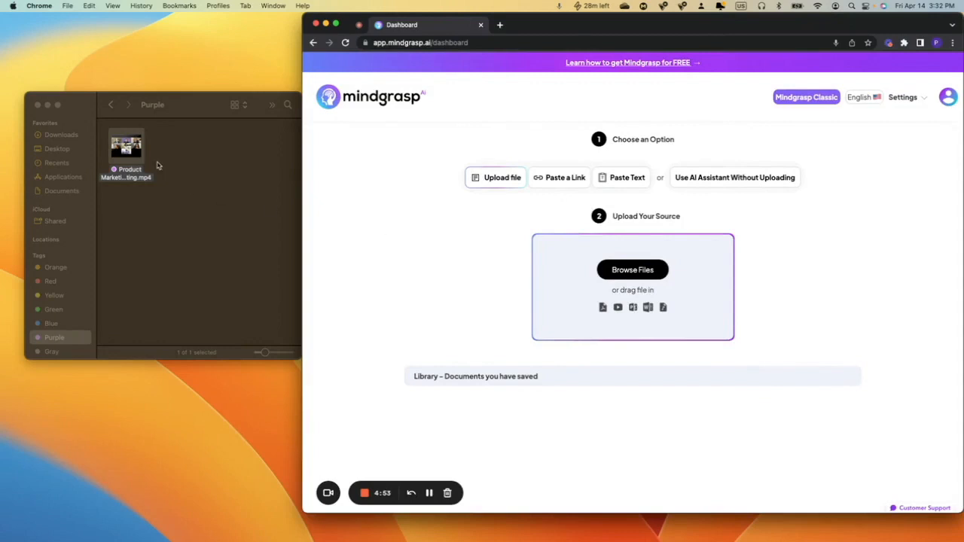
Upload the meeting .mp4 by dragging it from Finder onto the dashboard's upload box.
left_click_drag(127, 147, 298, 178)
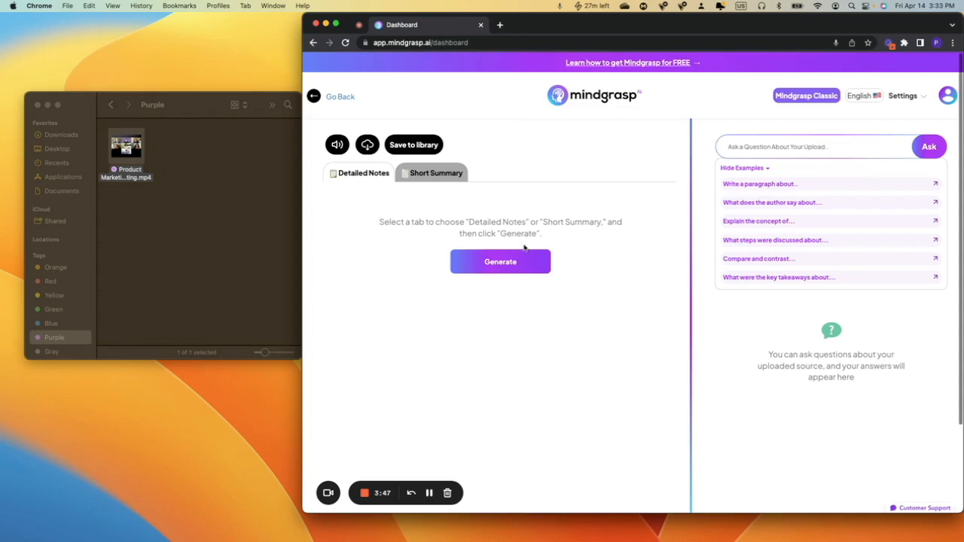
Generate Detailed Notes from the video and read through the corporate events, announcements and monthly features sections.
left_click(500, 262)
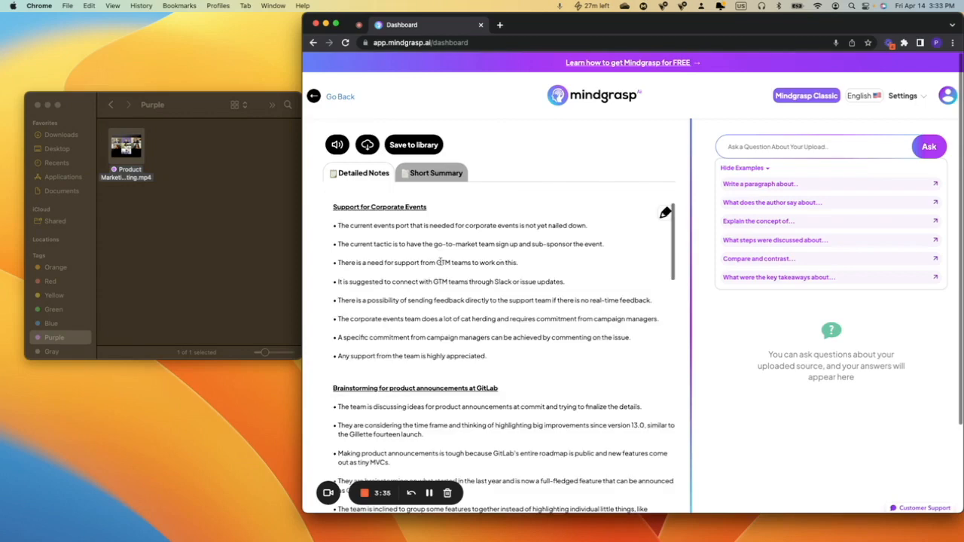
scroll("down", 3)
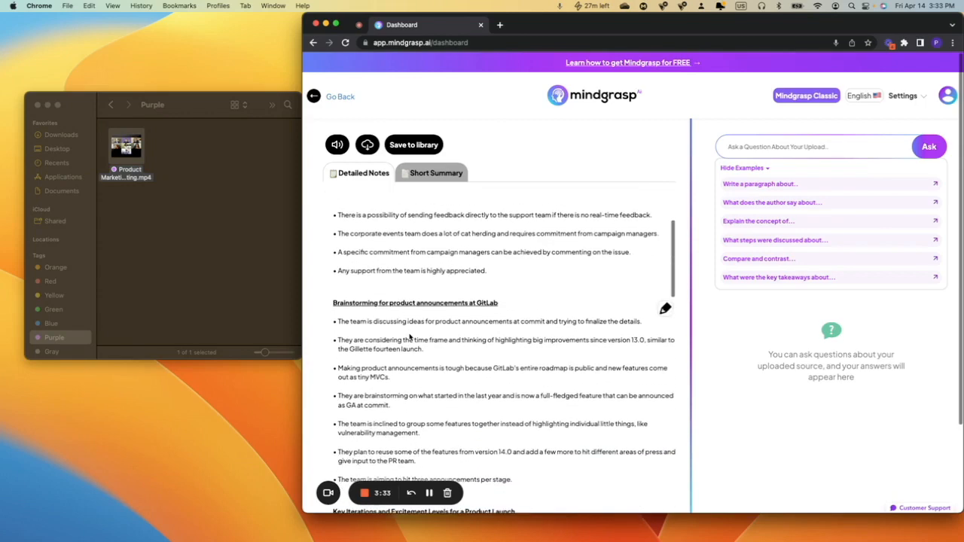
scroll("down", 3)
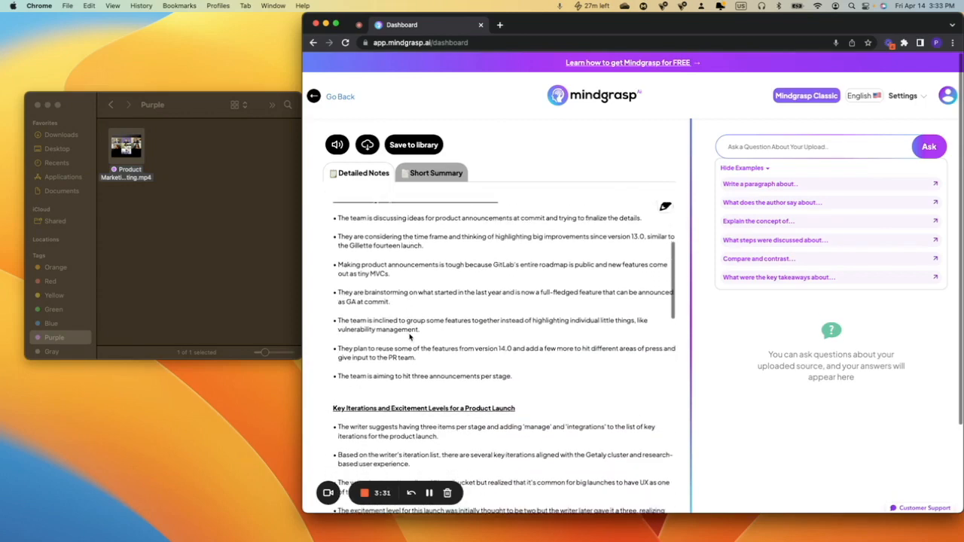
scroll("down", 3)
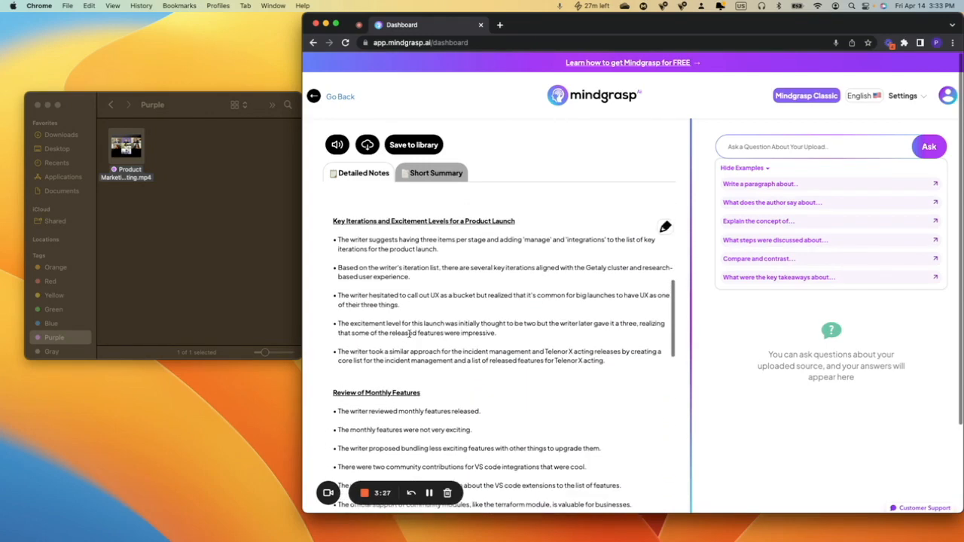
left_click(814, 146)
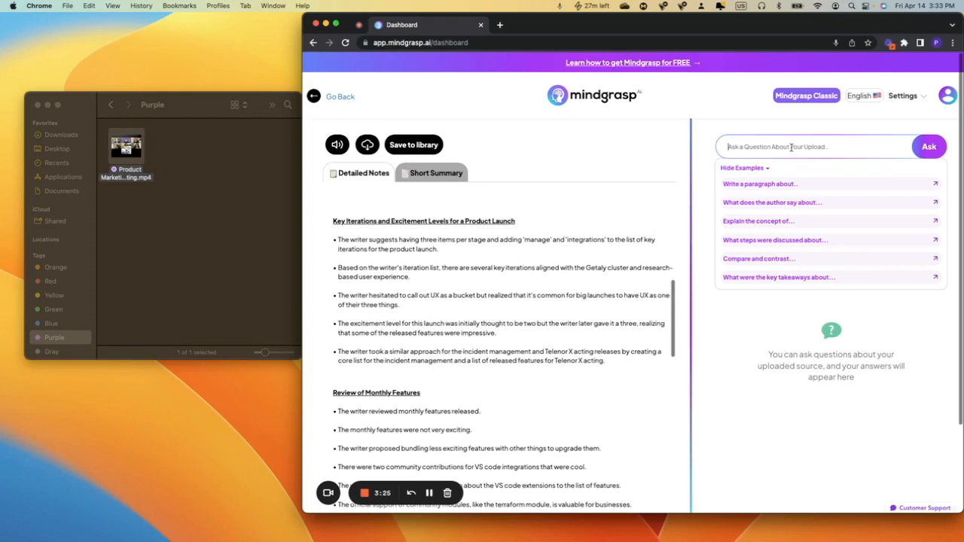
Ask 'what are the key action items from this meeting?' and get the numbered list of tasks.
type("what are the key action items from this me")
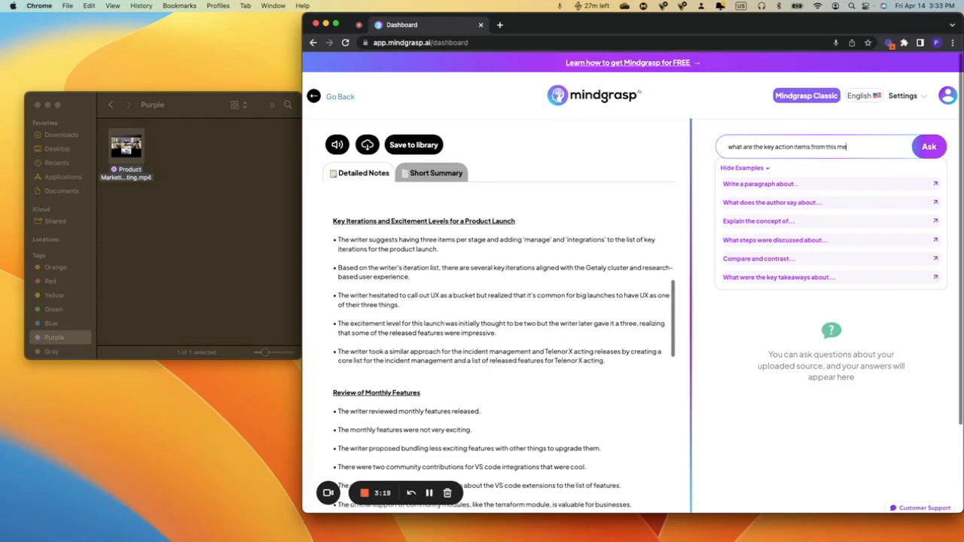
left_click(928, 146)
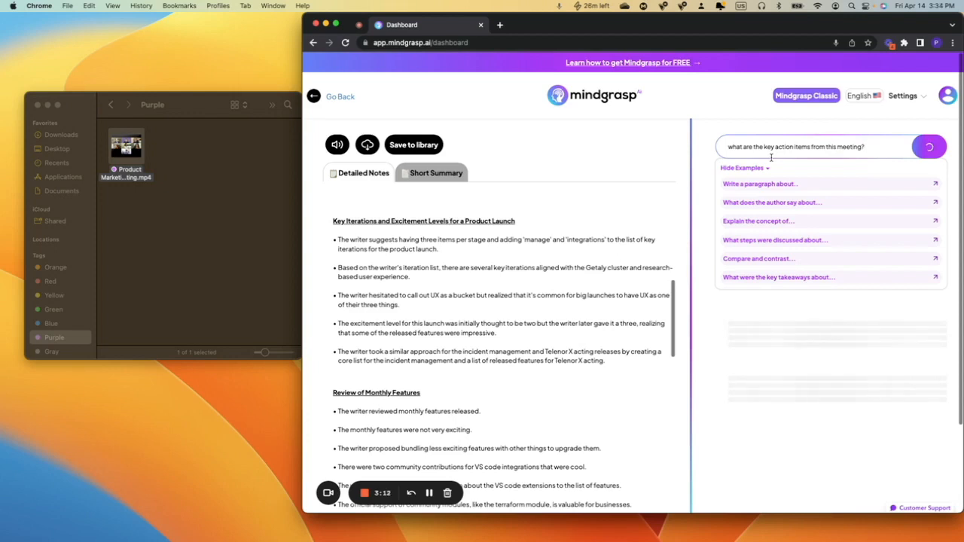
left_click(928, 146)
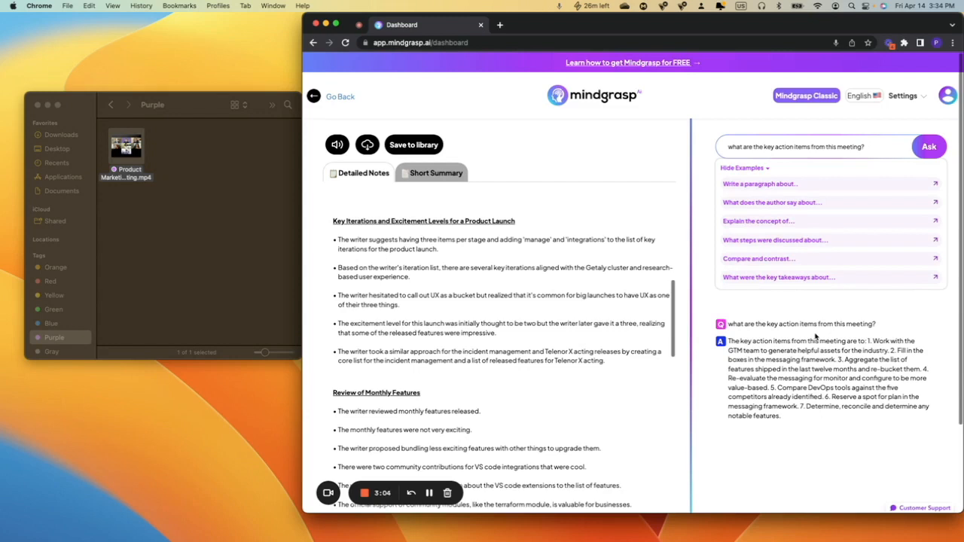
mouse_move(897, 359)
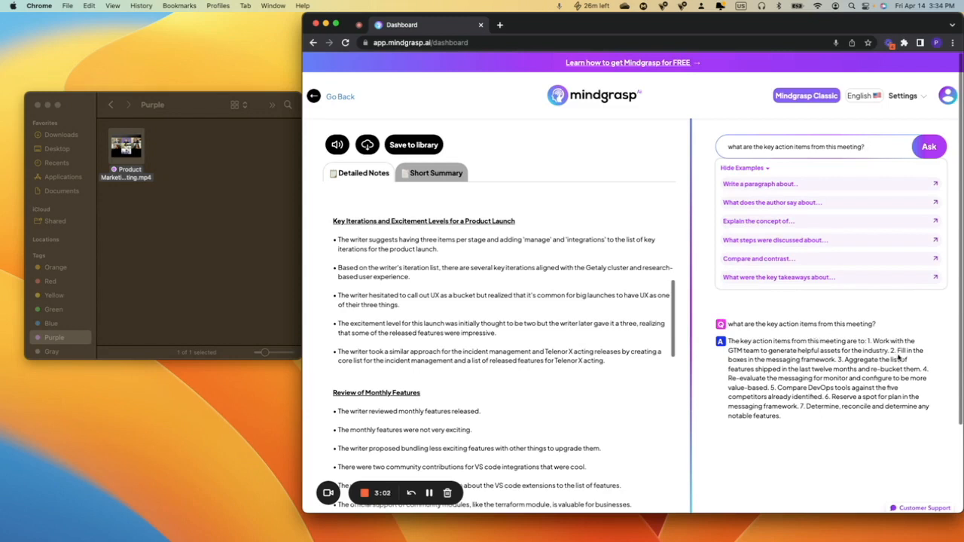
mouse_move(897, 359)
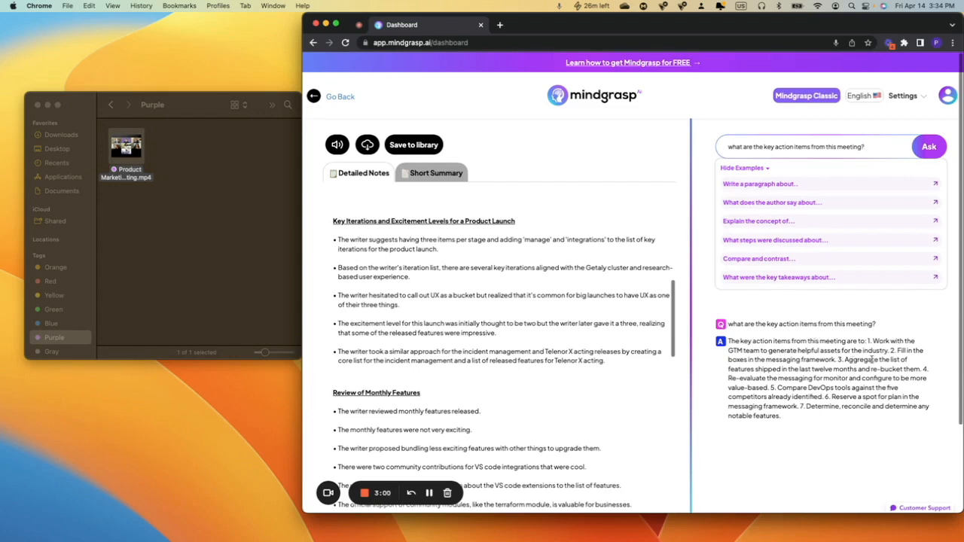